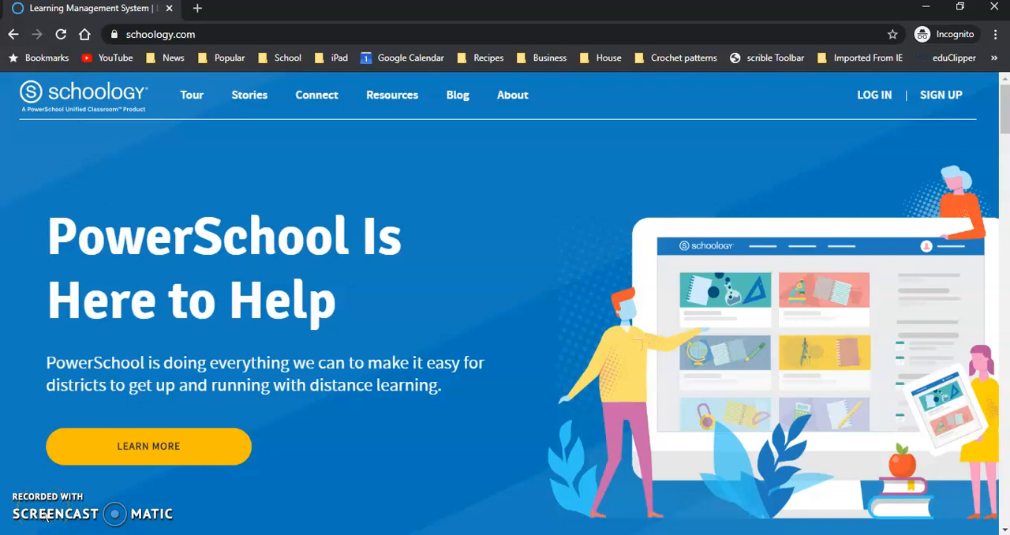
pyautogui.moveTo(79, 411)
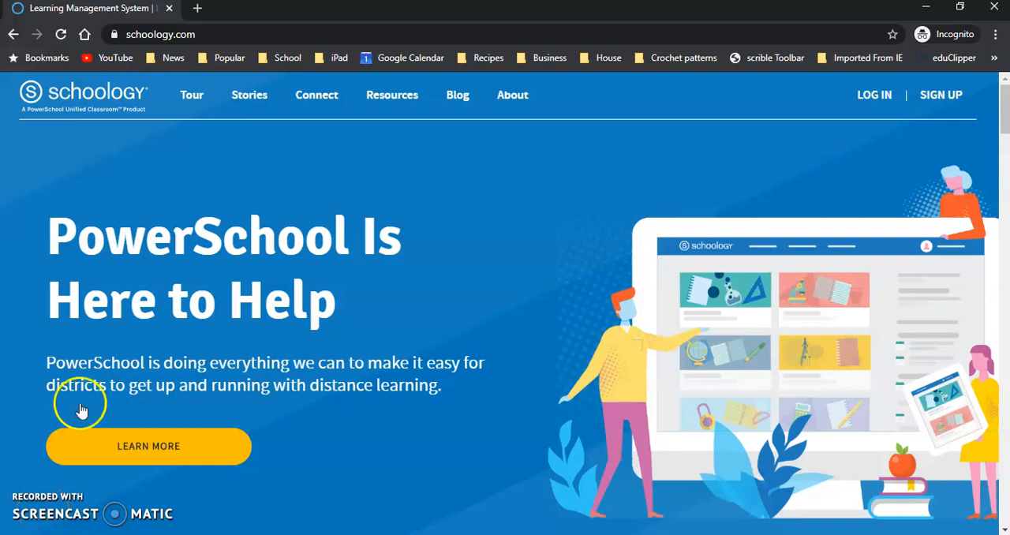
# Reach the Schoology sign-in page and switch it to SSO login by school or postal code.
pyautogui.click(161, 35)
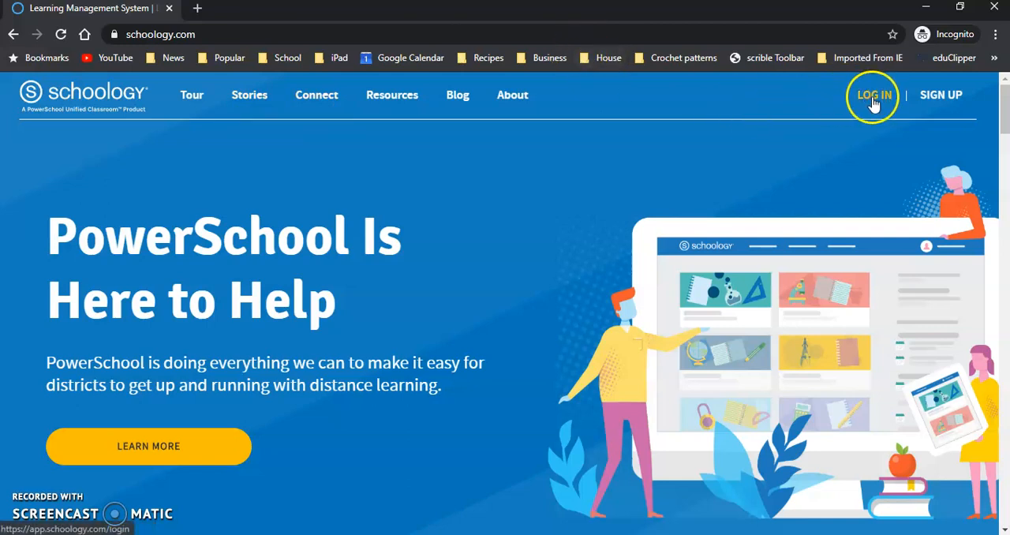
pyautogui.click(874, 95)
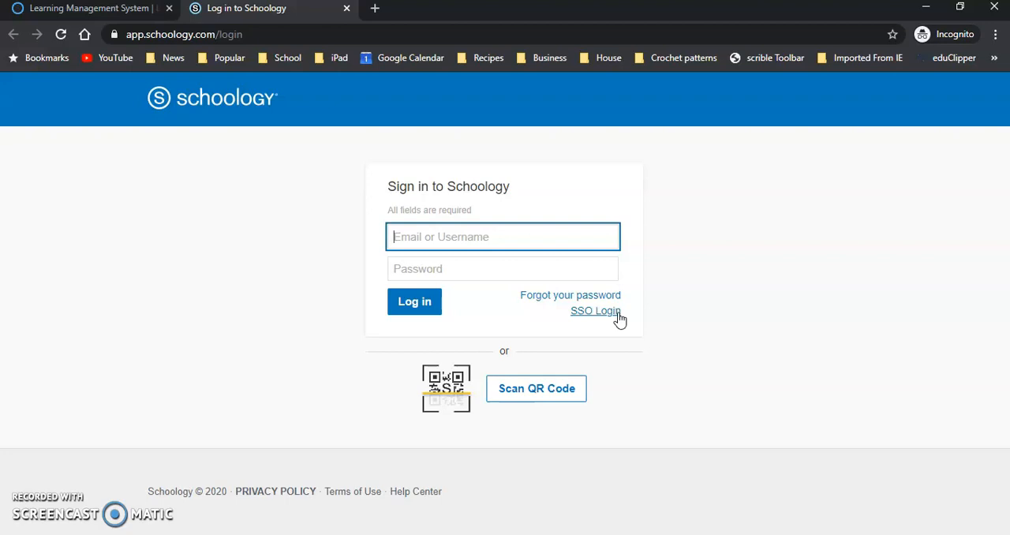
pyautogui.click(595, 309)
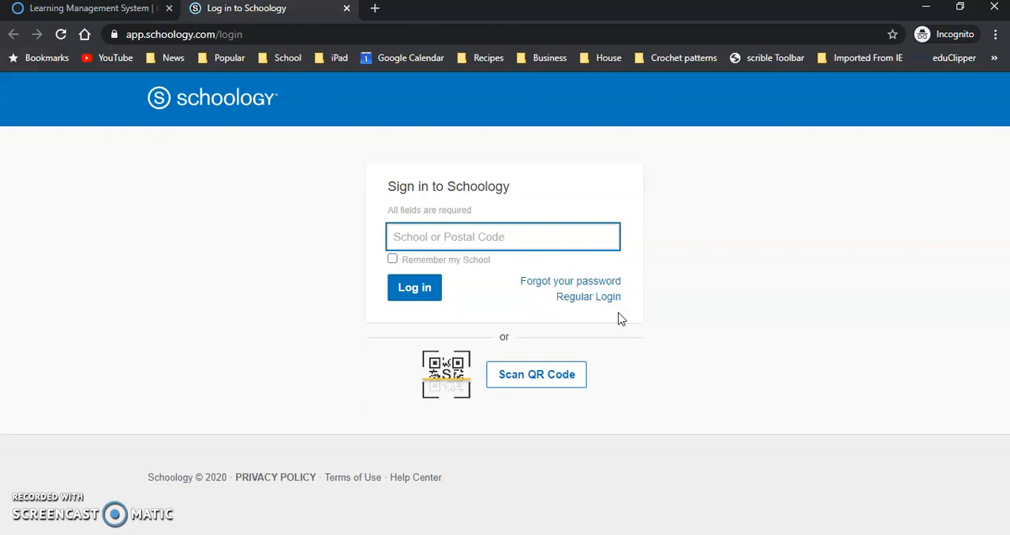
# Search 'lynb' and select Lynbrook Public Schools as the sign-in school.
pyautogui.write('lynbrook')
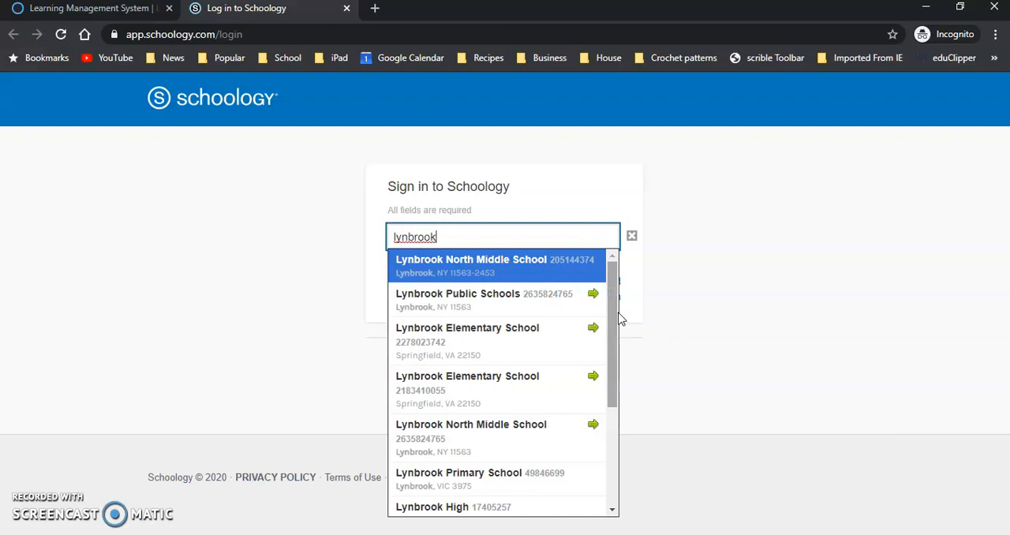
pyautogui.moveTo(502, 300)
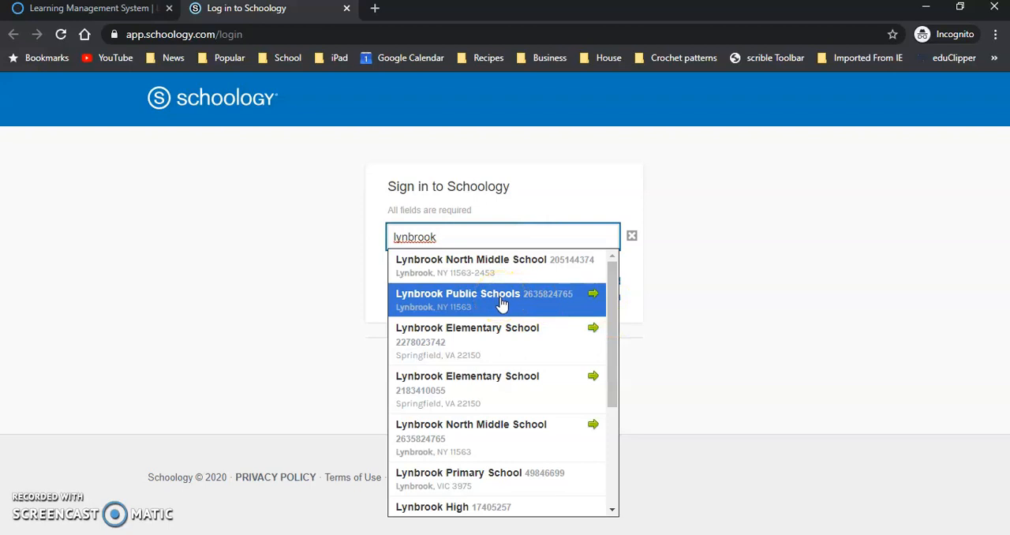
pyautogui.click(457, 294)
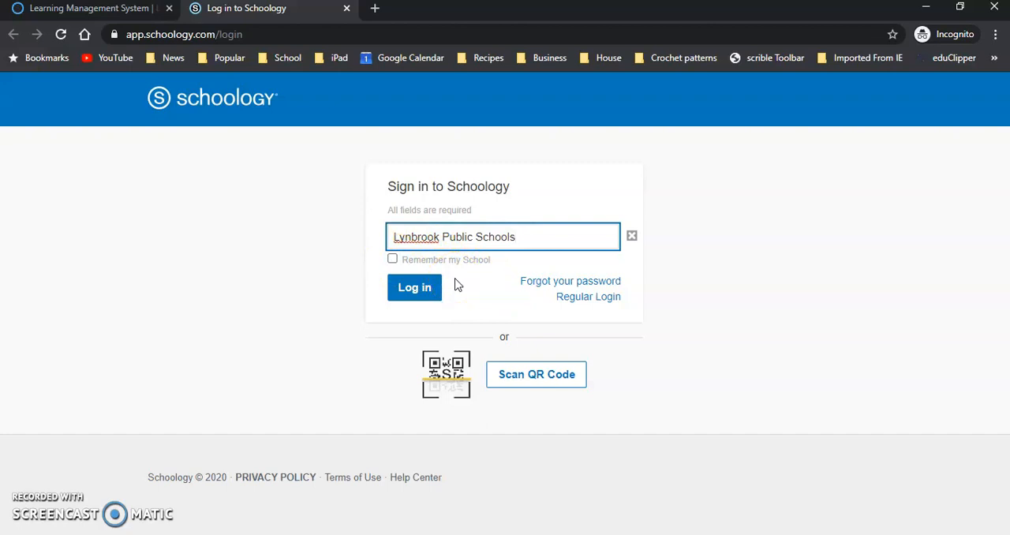
pyautogui.moveTo(509, 287)
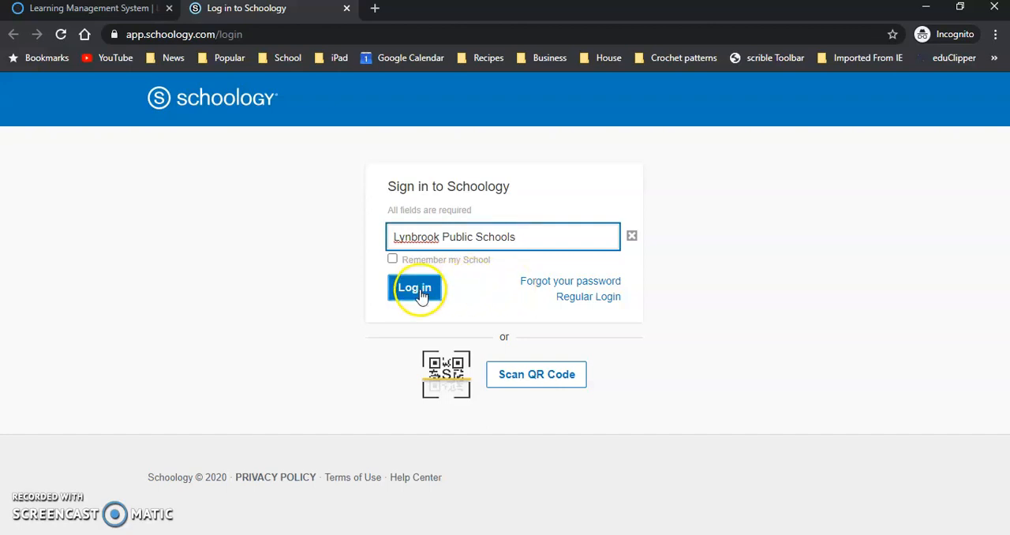
# Log in and submit the district Microsoft 365 email and password, reaching the Stay signed in? prompt.
pyautogui.click(414, 287)
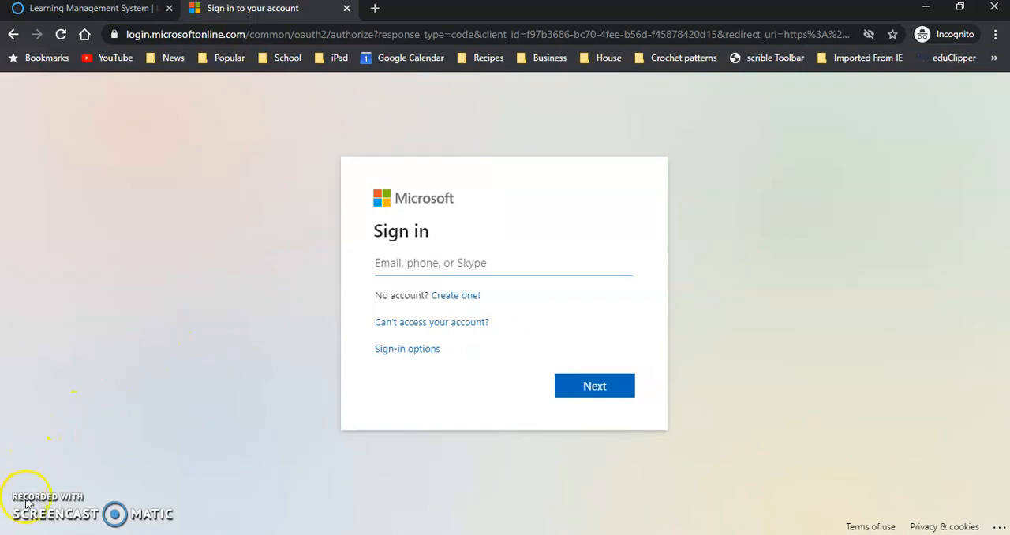
pyautogui.click(593, 386)
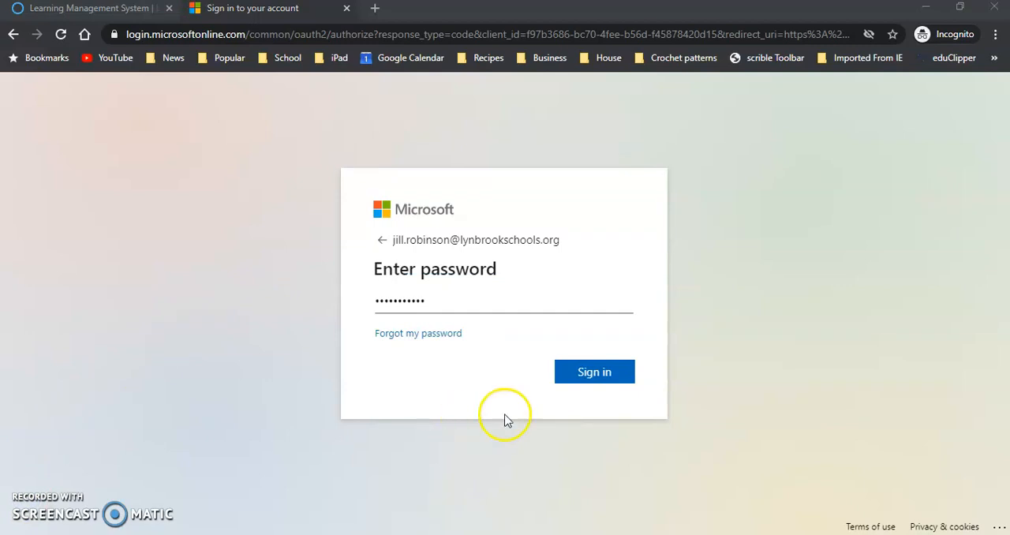
pyautogui.click(594, 373)
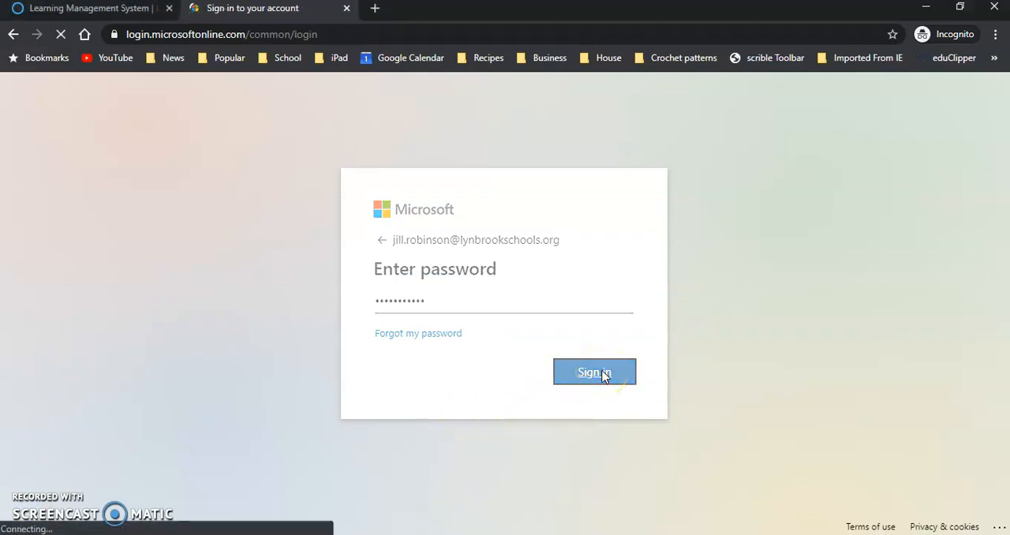
pyautogui.click(594, 372)
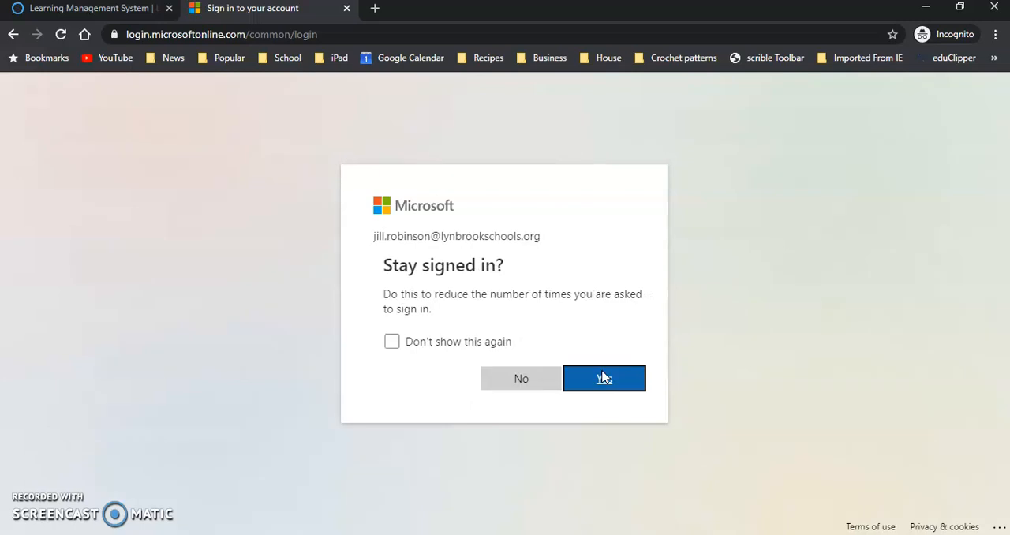
# Answer Yes to staying signed in and land on the Schoology home dashboard.
pyautogui.click(593, 379)
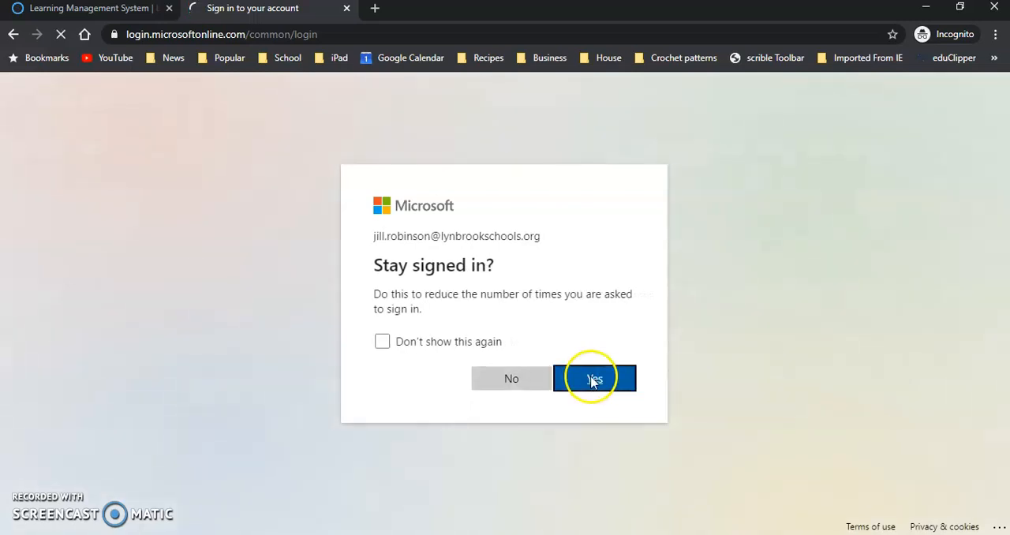
pyautogui.click(594, 378)
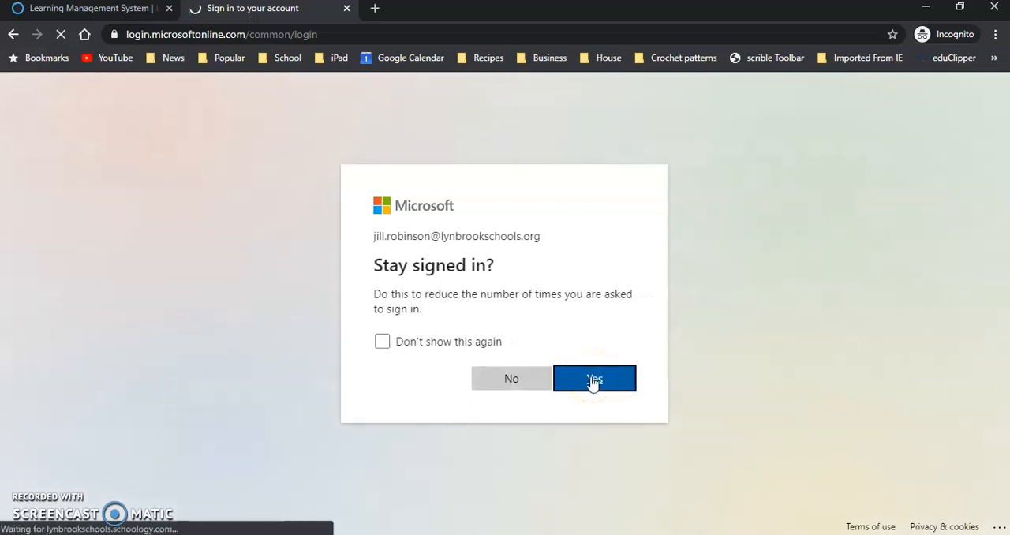
pyautogui.click(595, 379)
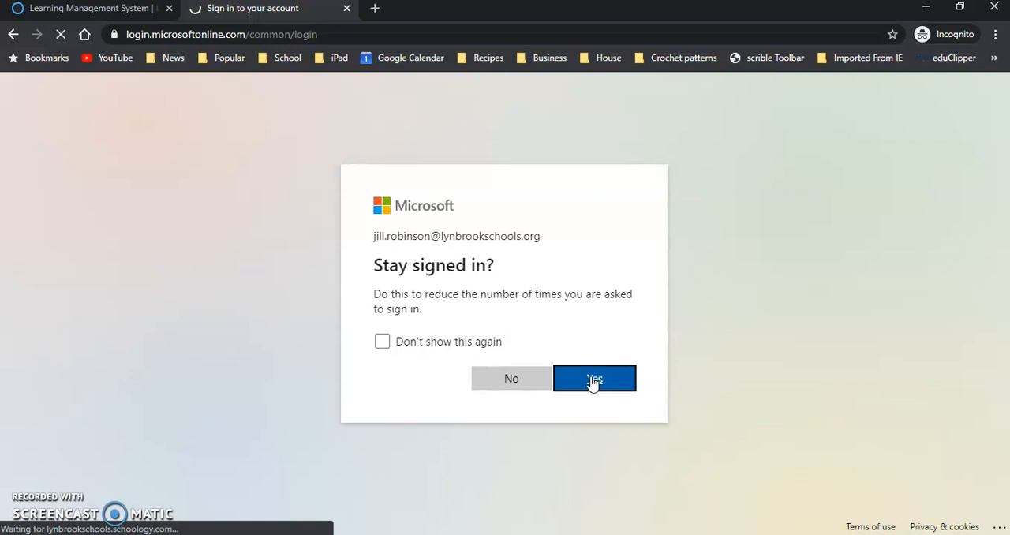
pyautogui.click(593, 379)
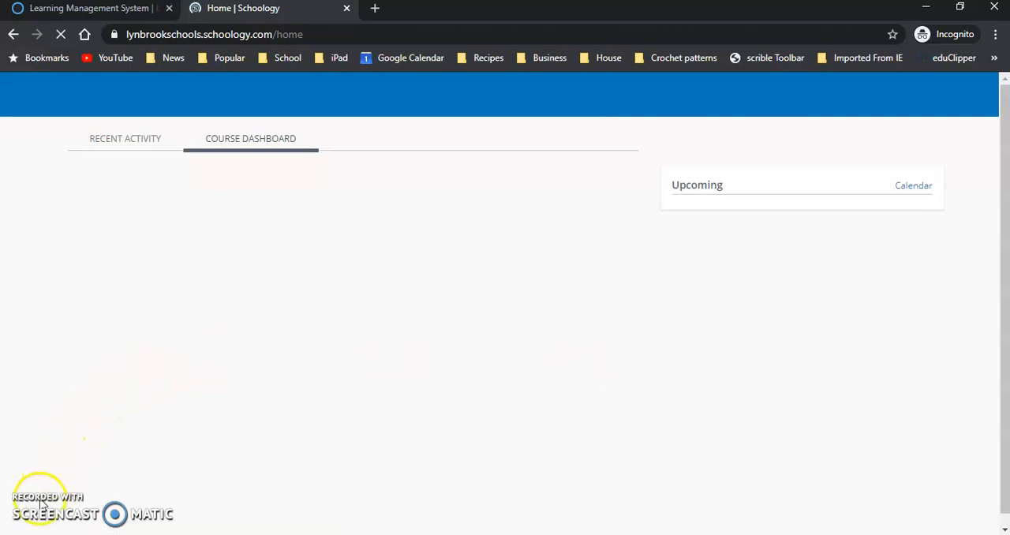